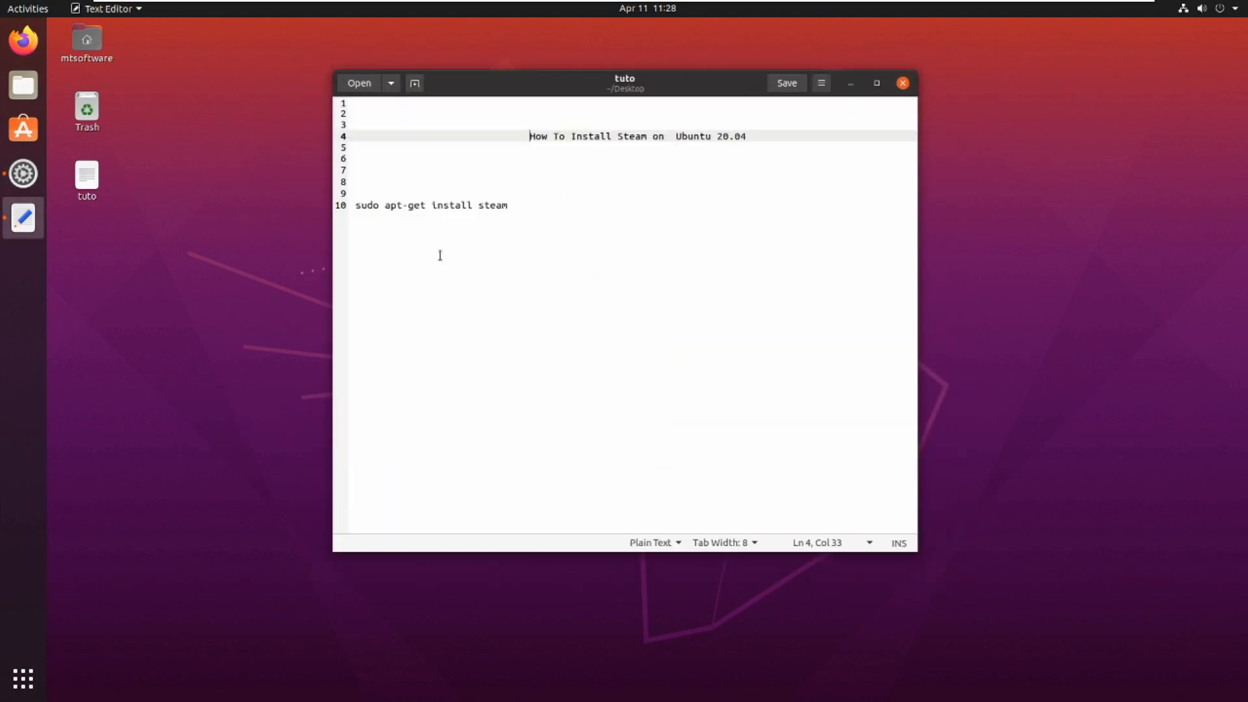
# Step: Copy the 'sudo apt-get install steam' command line from the gedit tuto notes
pyautogui.tripleClick(430, 204)
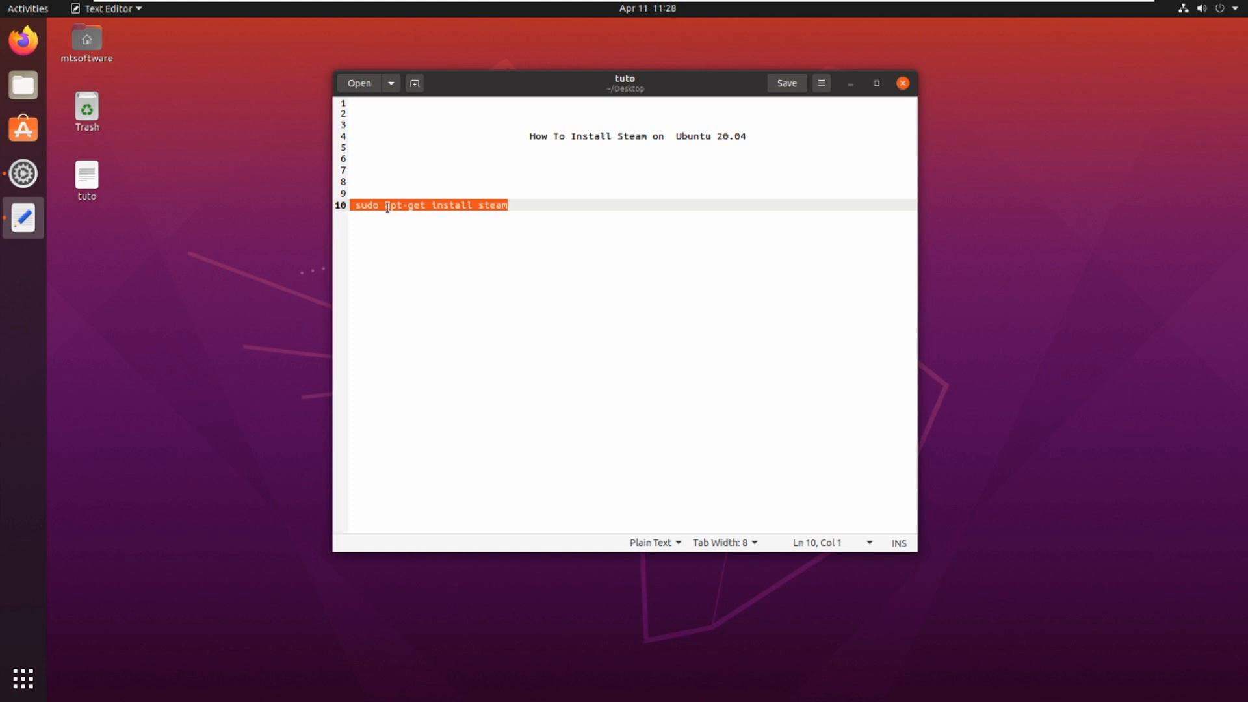
pyautogui.rightClick(267, 182)
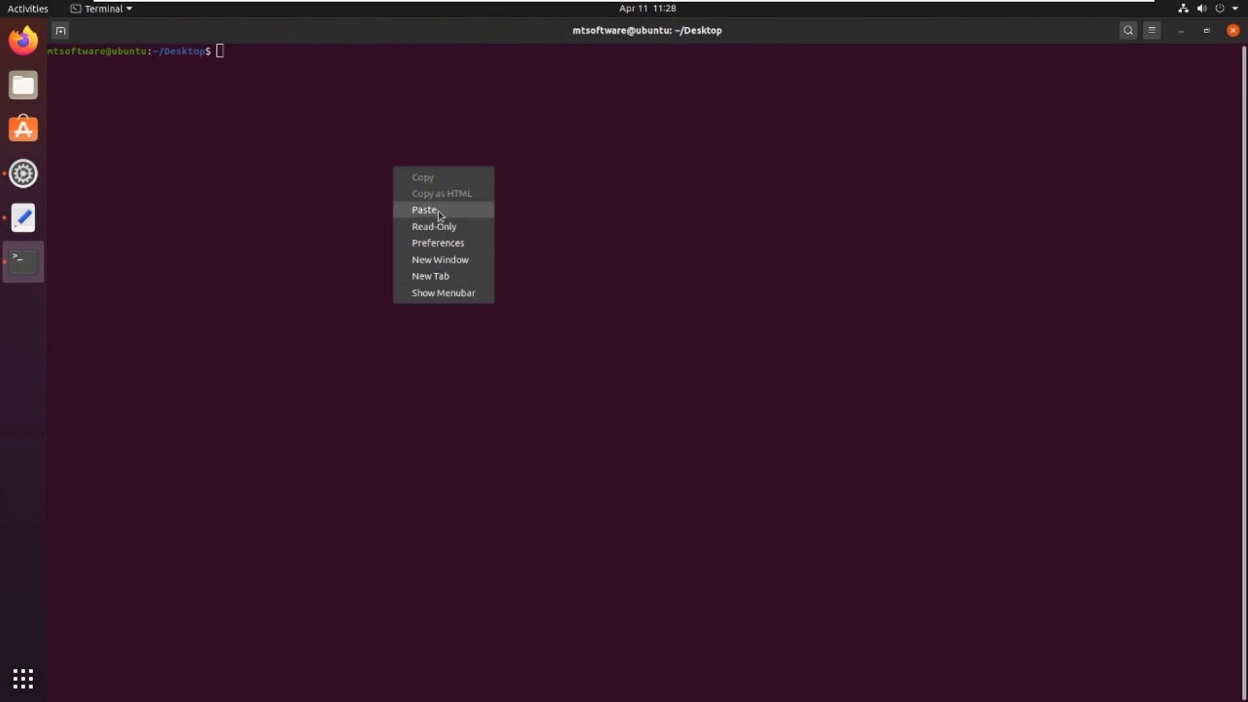
# Step: Run 'sudo apt-get install steam', authorize with the password, and answer y to install 57 packages
pyautogui.click(424, 210)
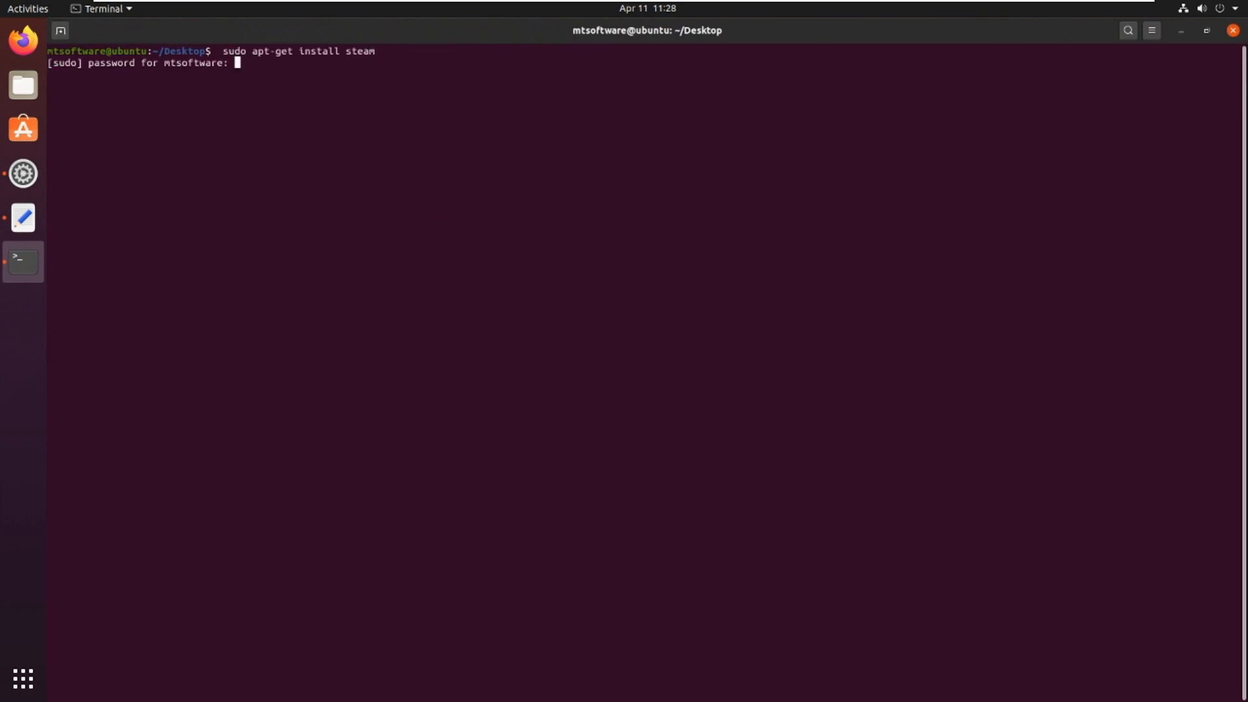
pyautogui.press('Return')
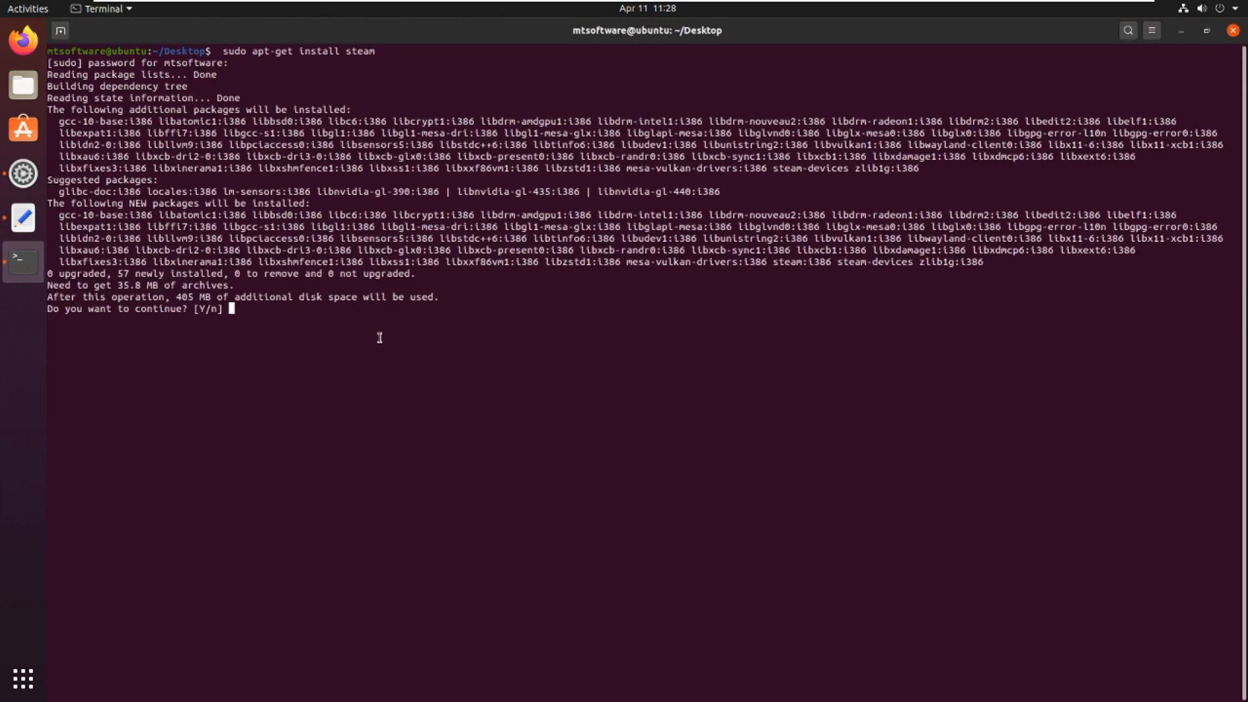
pyautogui.write('y')
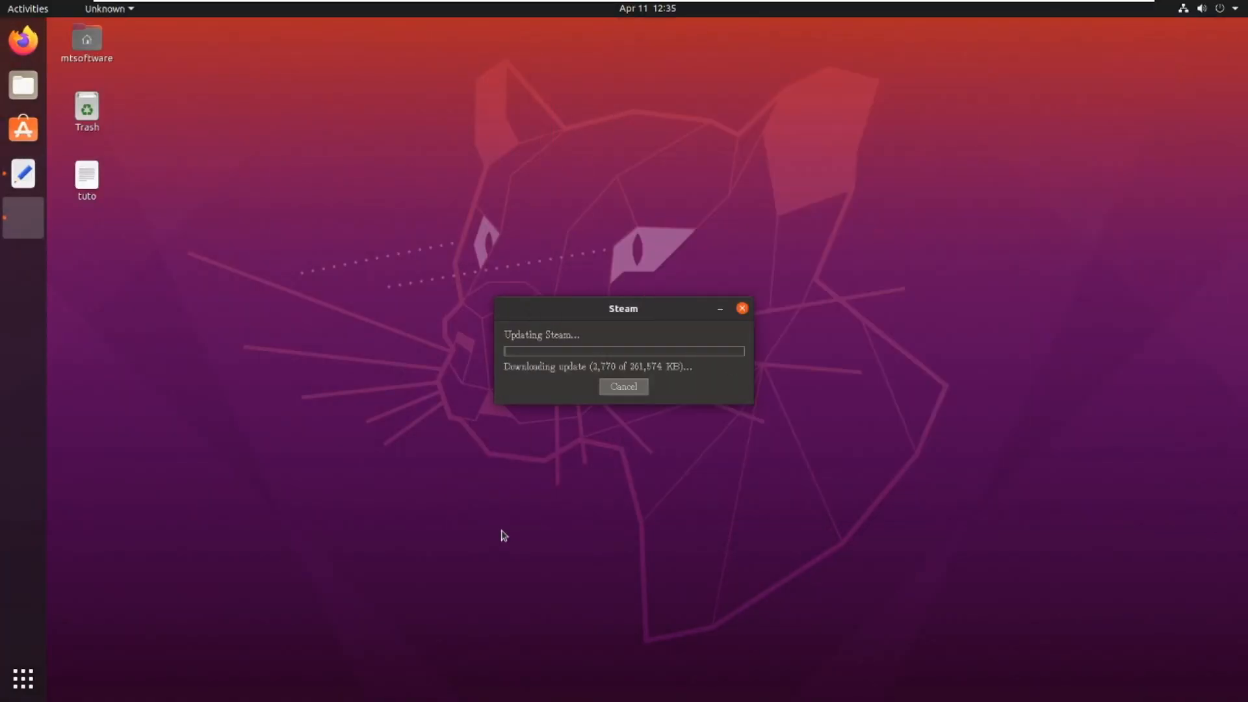
pyautogui.moveTo(679, 485)
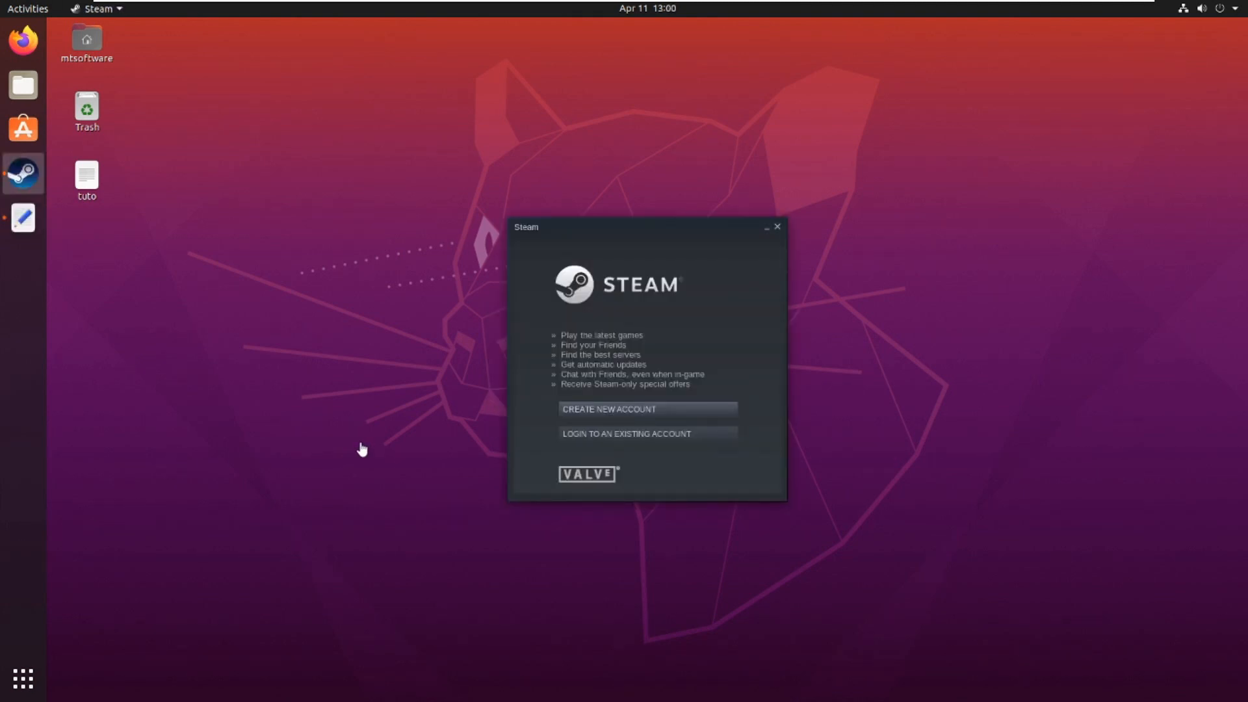
pyautogui.moveTo(598, 428)
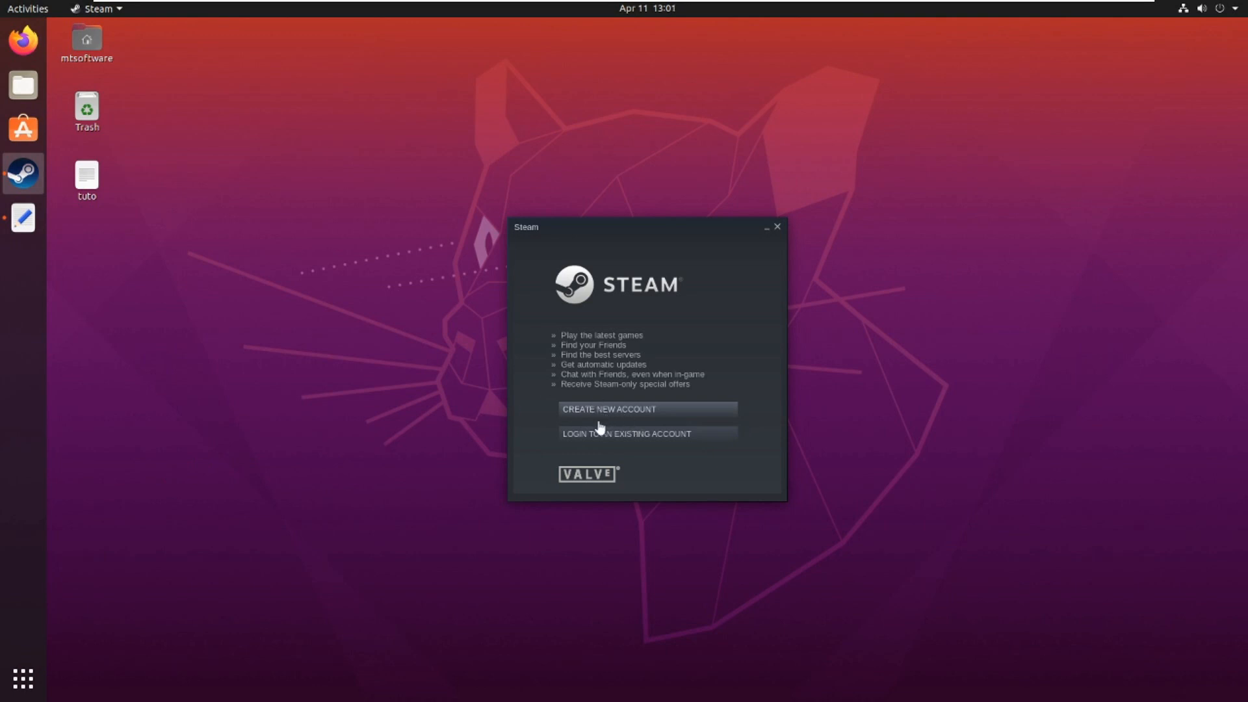
pyautogui.moveTo(632, 447)
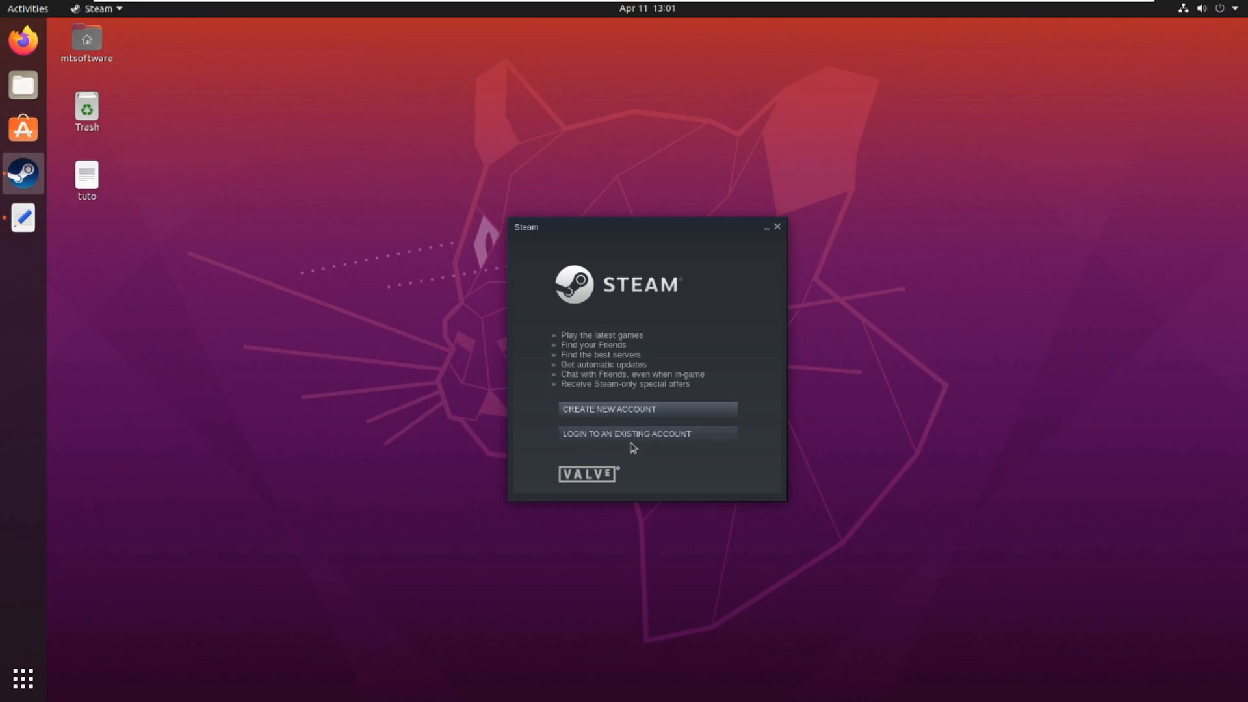
# Step: Choose 'Login to an existing account' in the Steam welcome window
pyautogui.click(625, 434)
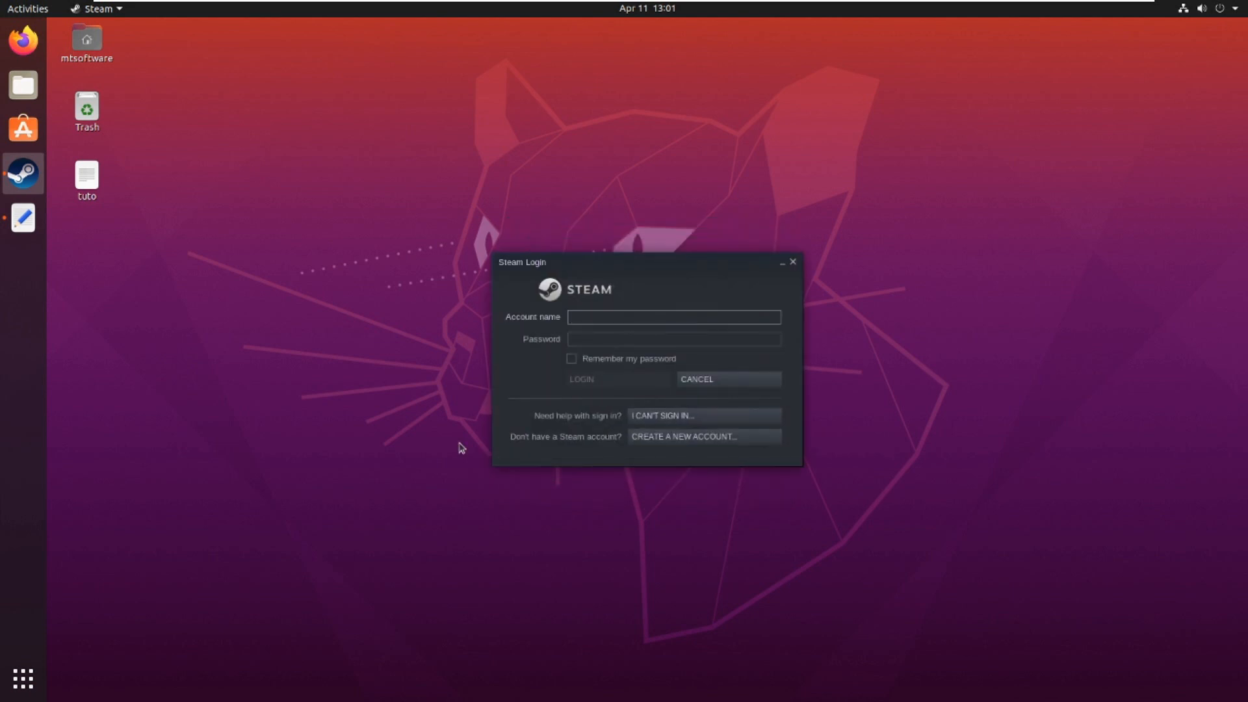
pyautogui.click(672, 316)
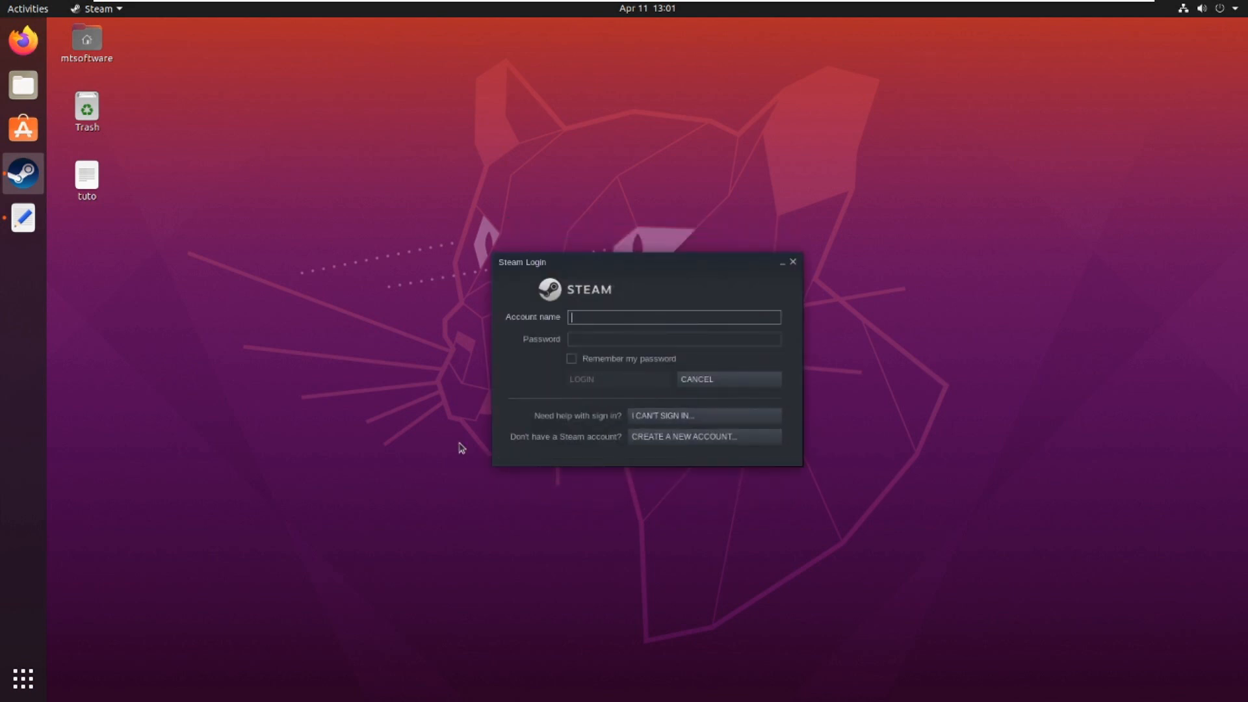